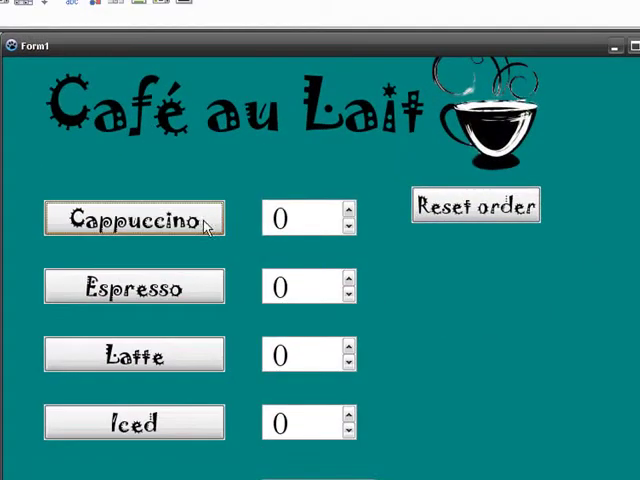
Step: Add Cappuccino, Espresso, Latte and Iced to the order, 3 of each, for $42.75
{"action": "left_click", "coordinate": [347, 211]}
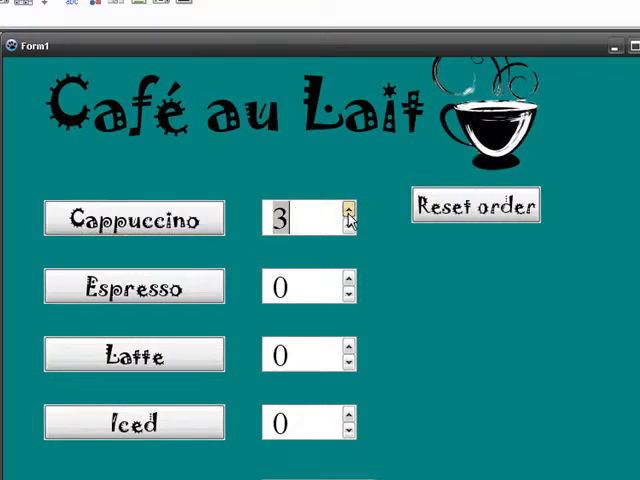
{"action": "left_click", "coordinate": [133, 287]}
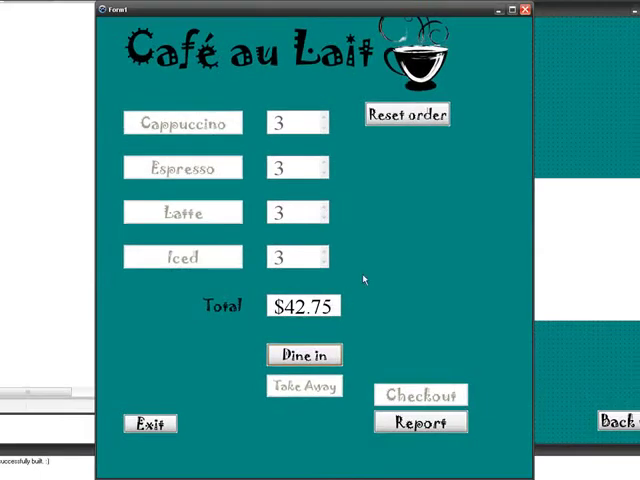
Step: Check out the order as dine-in ($42.75), then as takeaway ($49.16)
{"action": "left_click", "coordinate": [407, 114]}
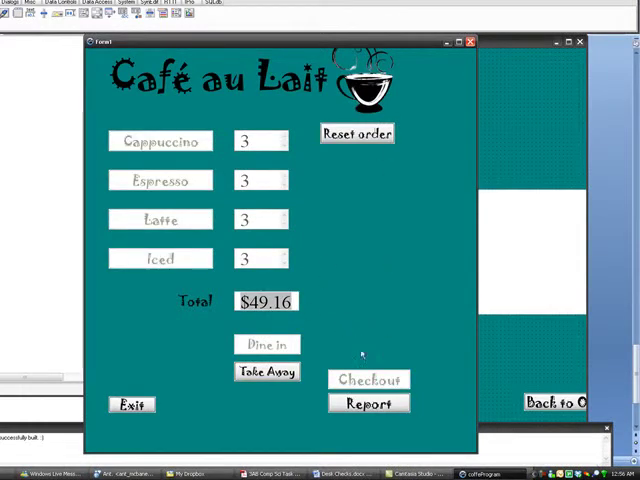
{"action": "left_click", "coordinate": [356, 134]}
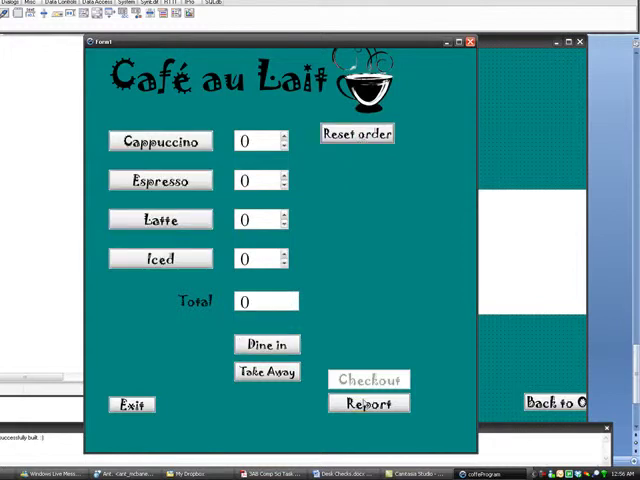
Step: Open the daily report showing 2 orders and $91.91 total profit
{"action": "left_click", "coordinate": [366, 403]}
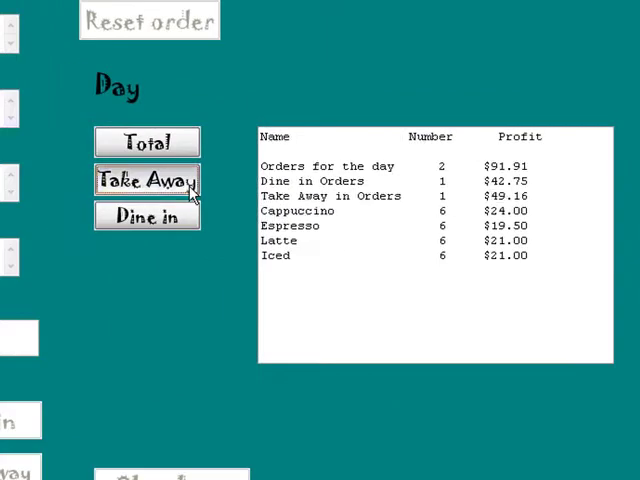
Step: View the takeaway ($49.16) and dine-in ($42.75) breakdowns, then return to orders
{"action": "left_click", "coordinate": [146, 180]}
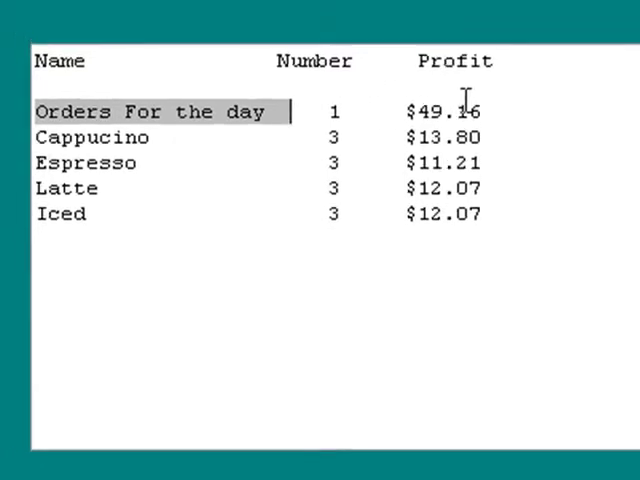
{"action": "left_click", "coordinate": [93, 280]}
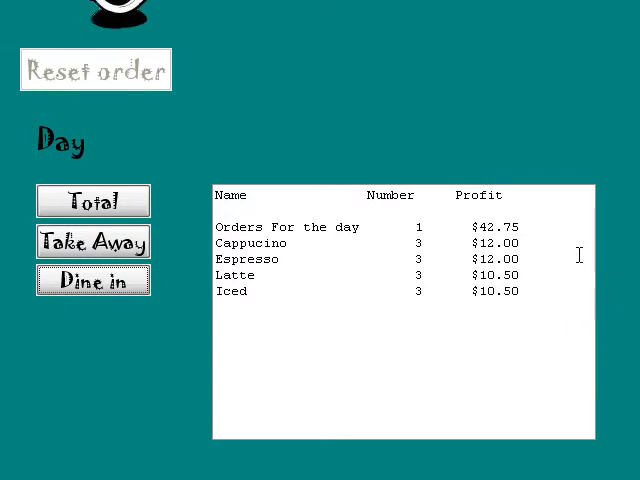
{"action": "left_click", "coordinate": [567, 421]}
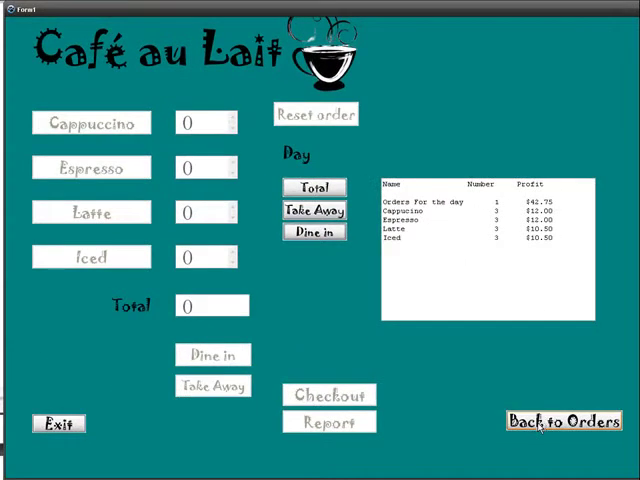